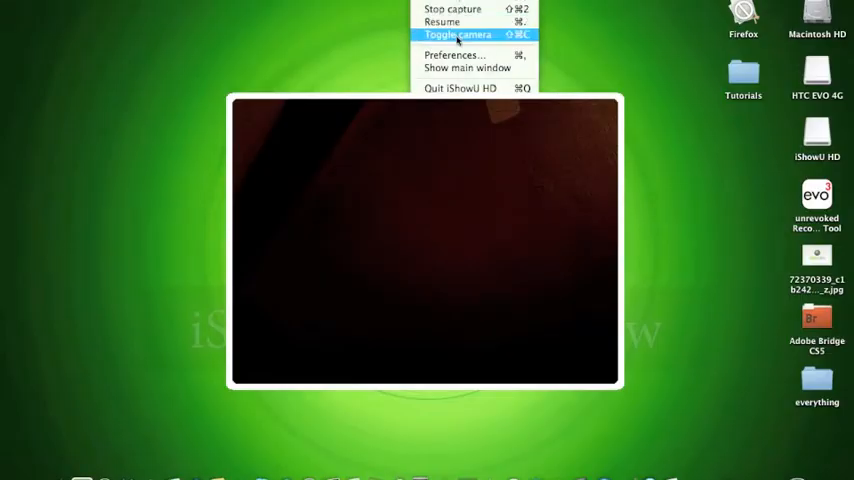
# Hide the webcam overlay via the iShowU HD status menu's Toggle camera
pyautogui.click(458, 36)
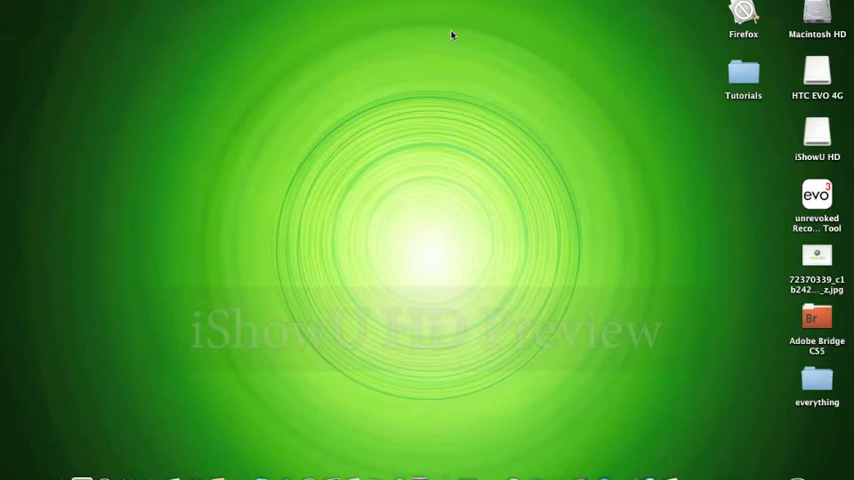
pyautogui.moveTo(432, 56)
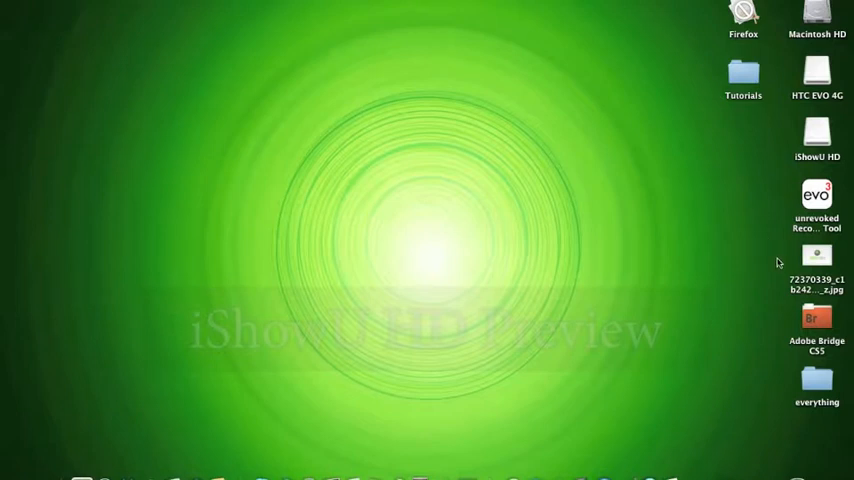
pyautogui.moveTo(790, 40)
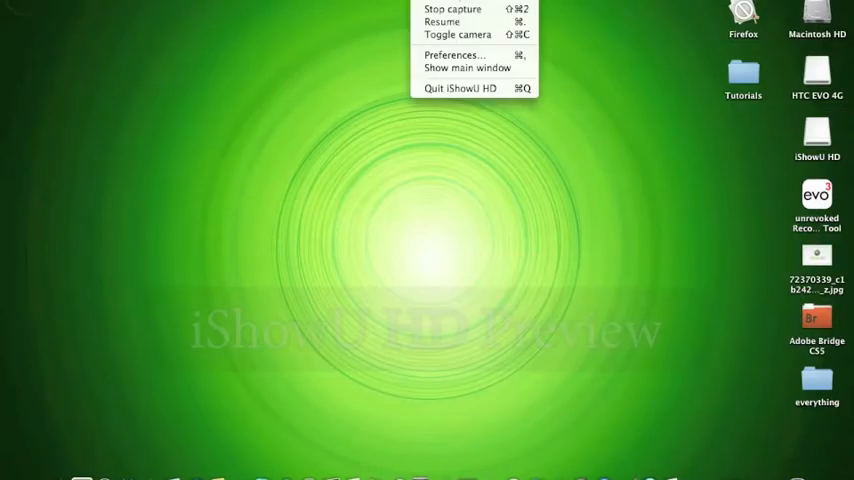
# Show the webcam overlay again via Toggle camera in the status menu
pyautogui.click(468, 68)
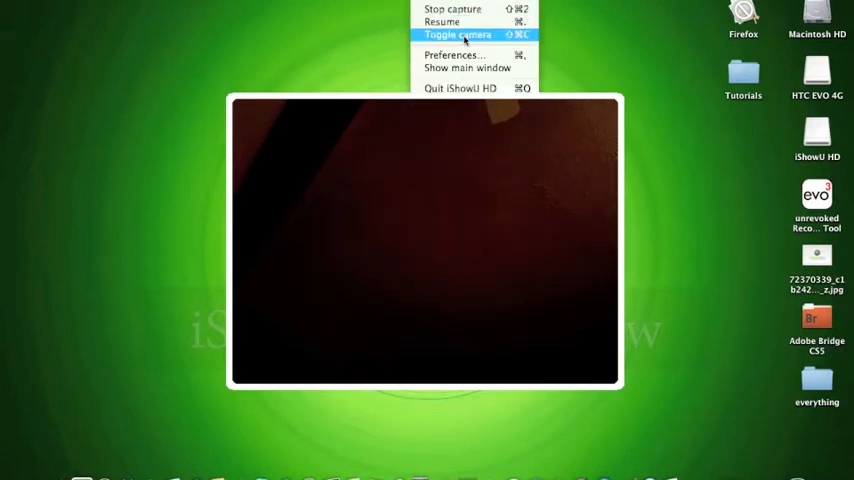
pyautogui.click(458, 34)
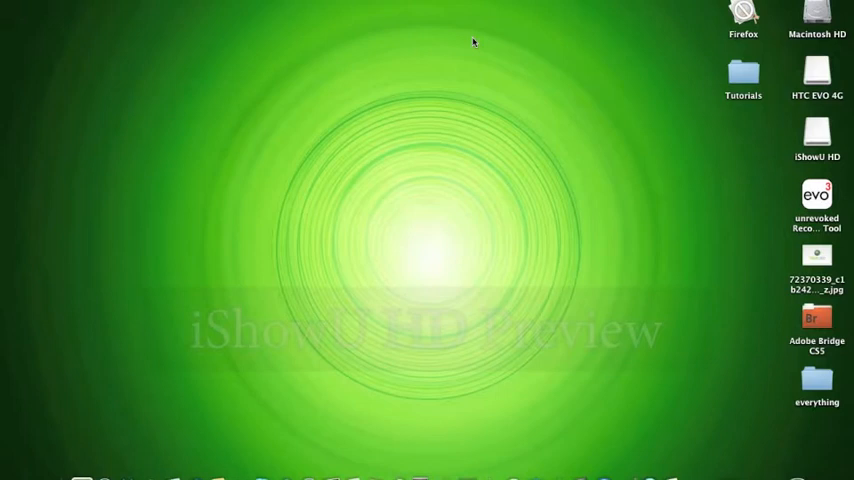
pyautogui.moveTo(528, 2)
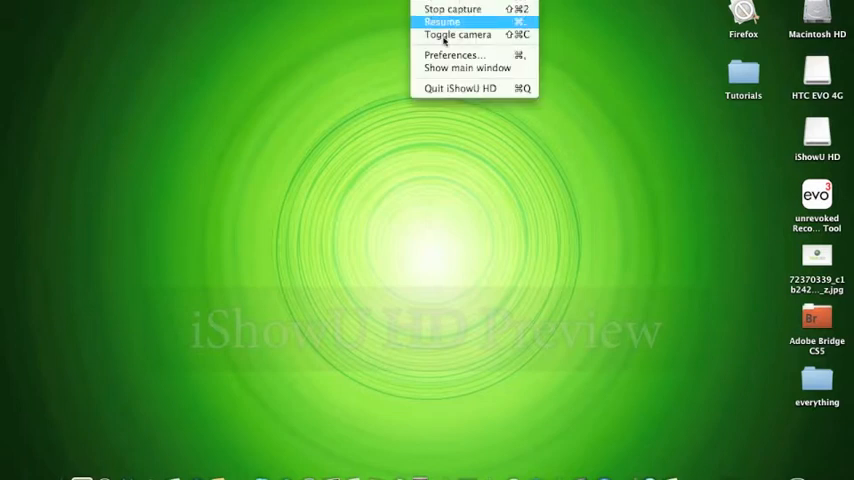
pyautogui.click(458, 34)
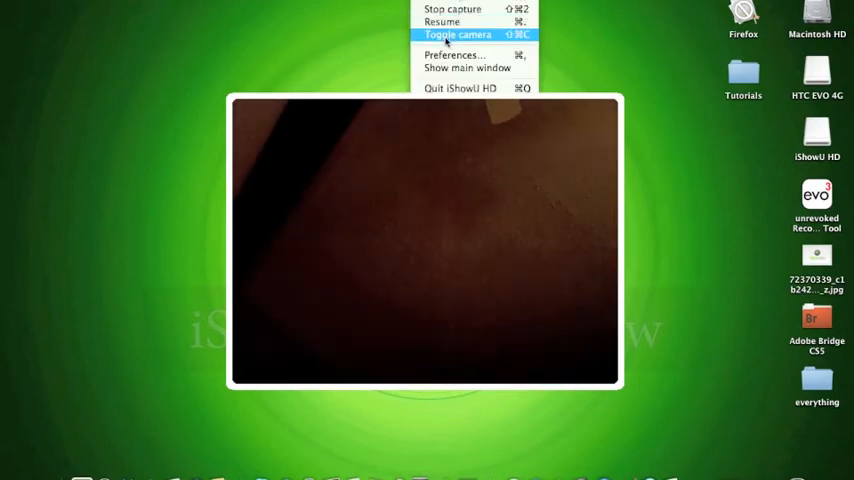
# Switch the webcam overlay off again while iPhoto launches on the desktop
pyautogui.click(458, 36)
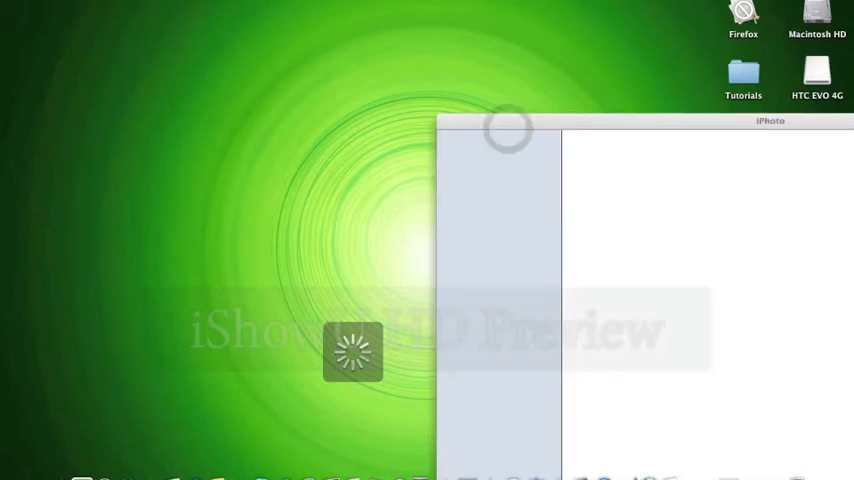
# Quit the automatically launched iPhoto with Cmd+Q, clearing the desktop
pyautogui.press('cmd+q')
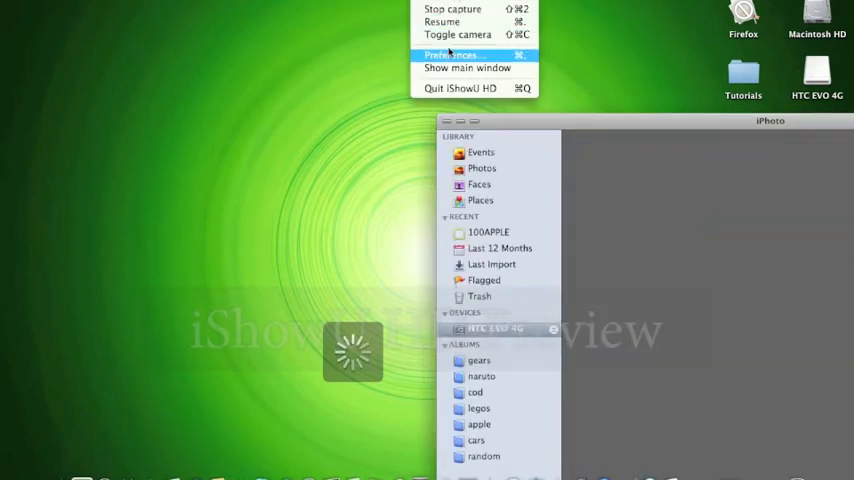
pyautogui.moveTo(444, 22)
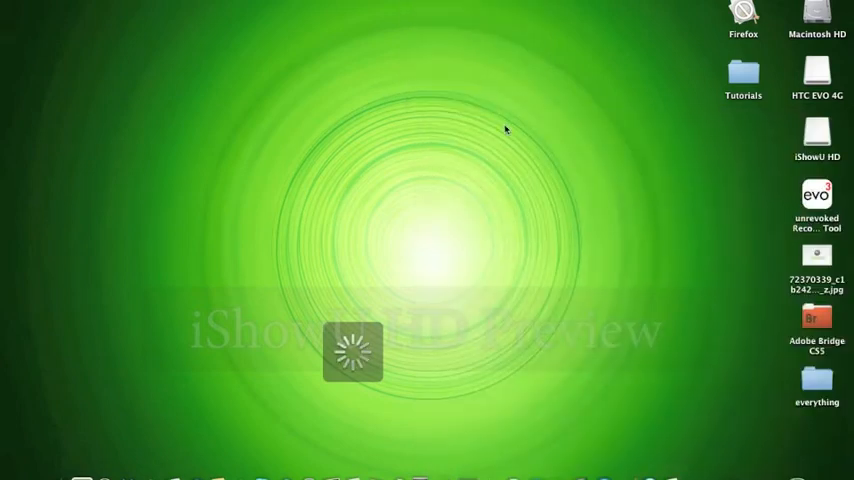
pyautogui.click(474, 4)
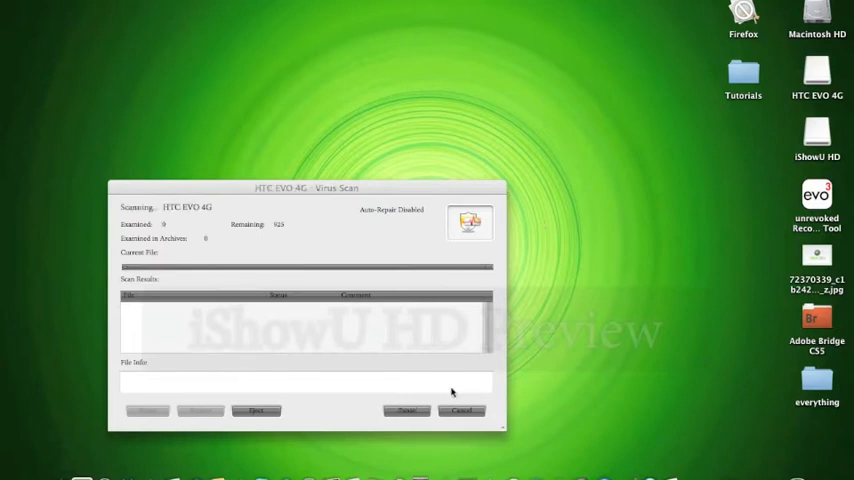
# Cancel the Virus Scan of the HTC EVO 4G drive and close the scanner
pyautogui.click(462, 410)
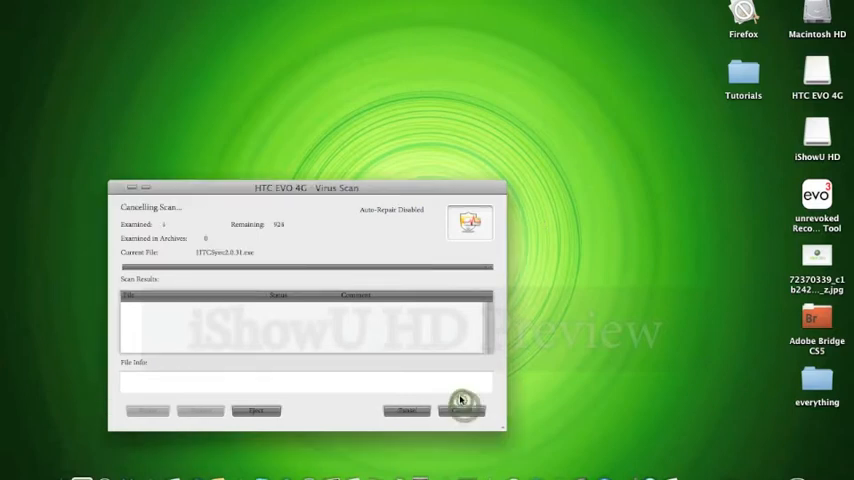
pyautogui.click(462, 410)
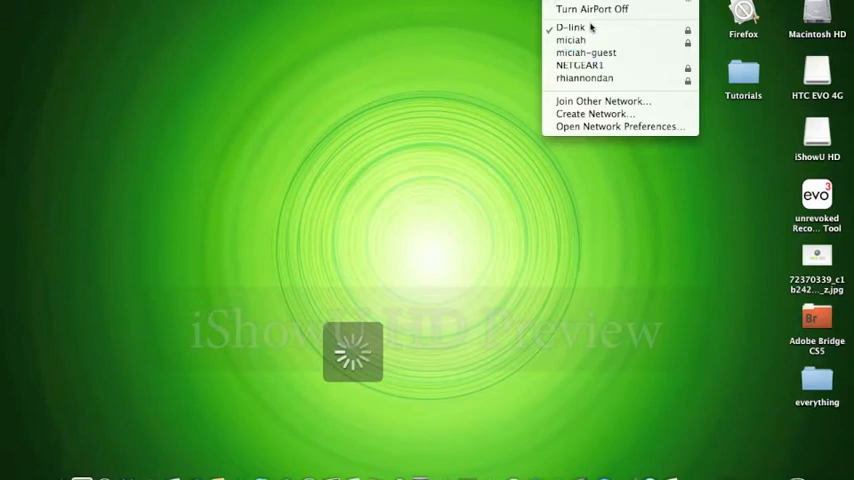
pyautogui.moveTo(596, 112)
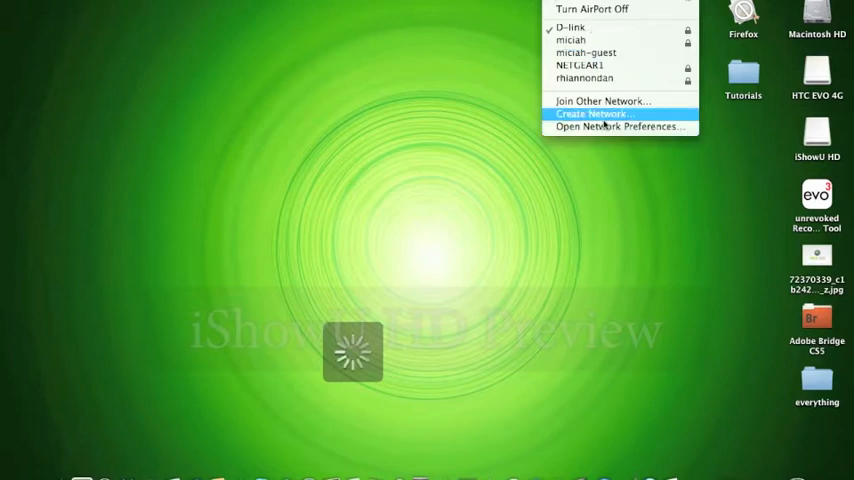
# Open Network Preferences from the AirPort menu extra and begin adding a service
pyautogui.click(594, 112)
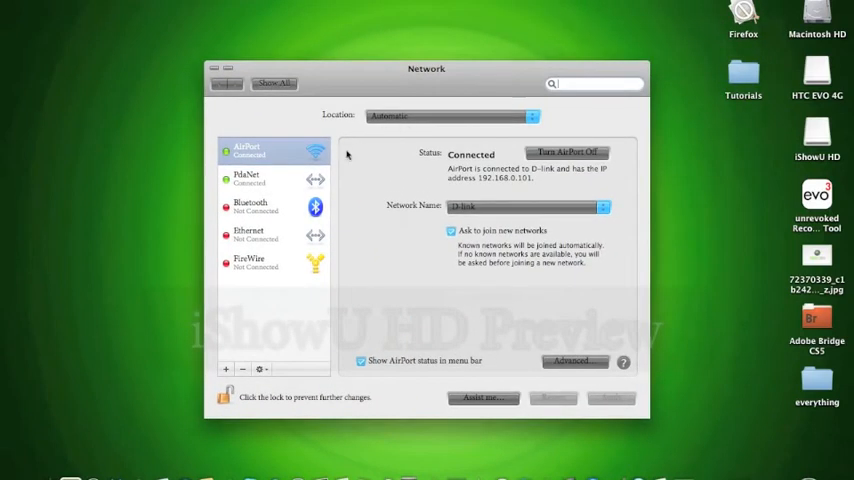
pyautogui.click(250, 178)
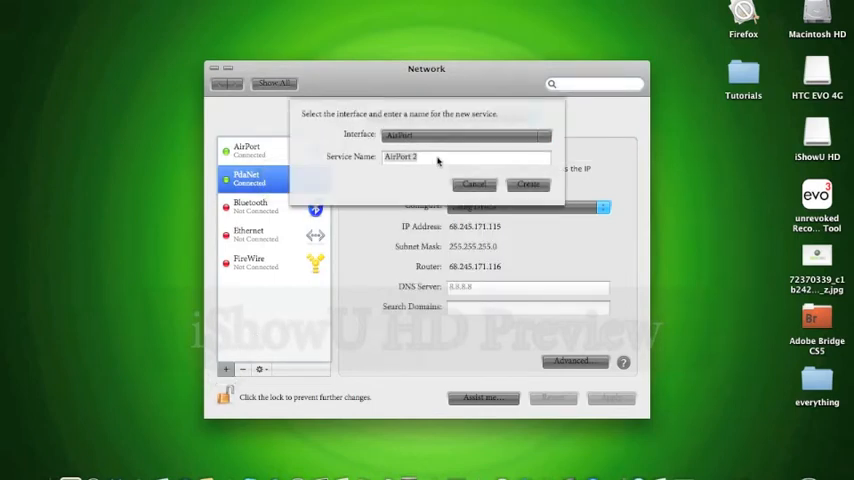
# Create a new Ethernet network service named Pda Net
pyautogui.click(436, 156)
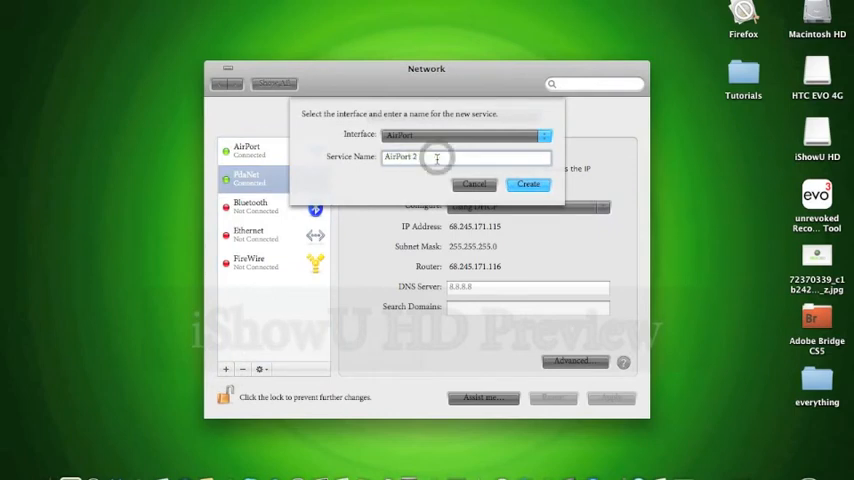
pyautogui.write('PDA')
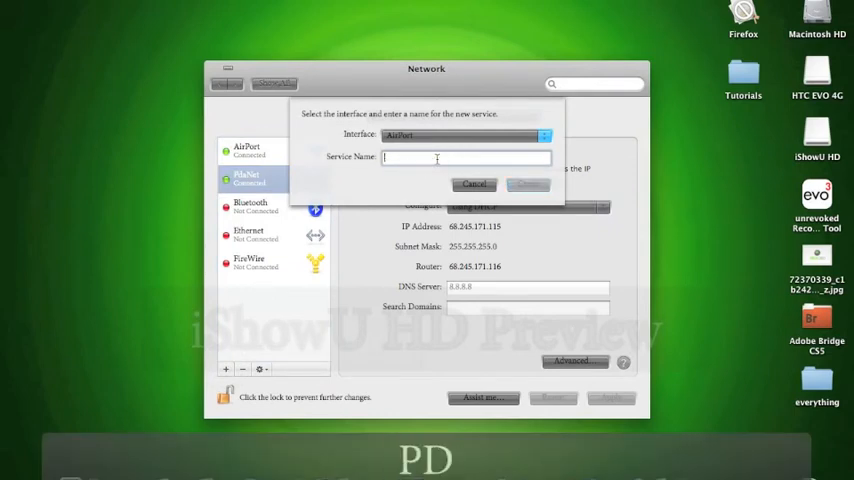
pyautogui.write('Pda Net')
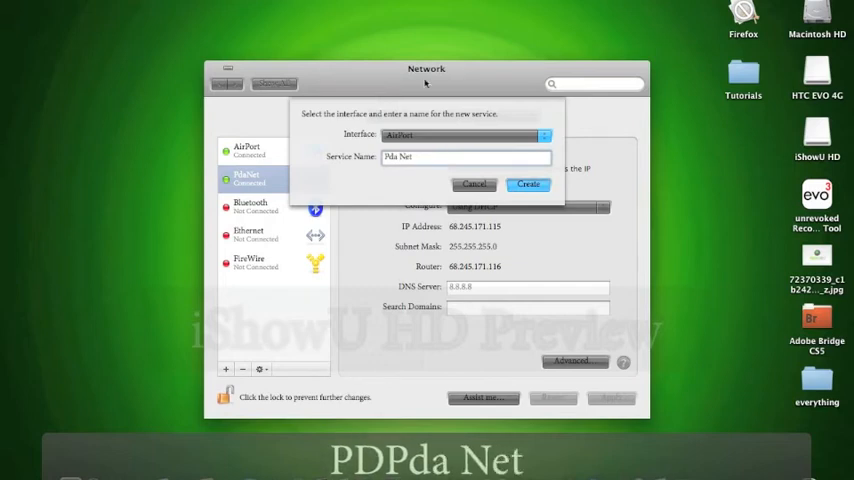
pyautogui.click(466, 136)
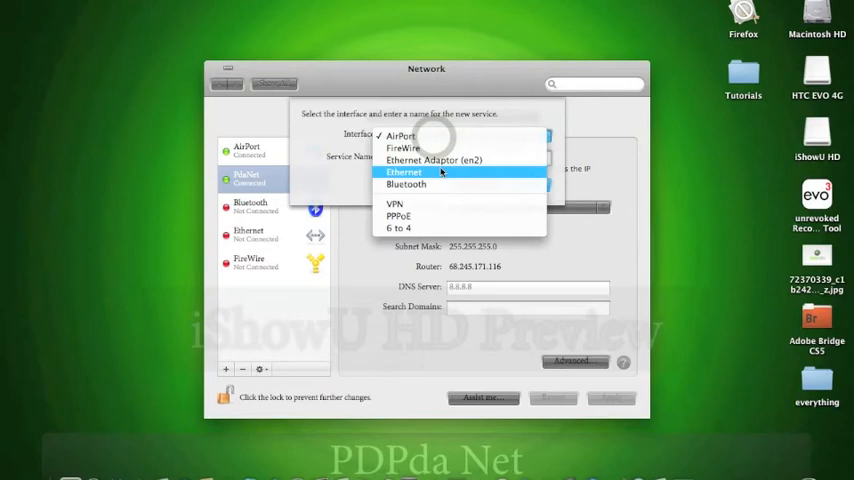
pyautogui.moveTo(592, 244)
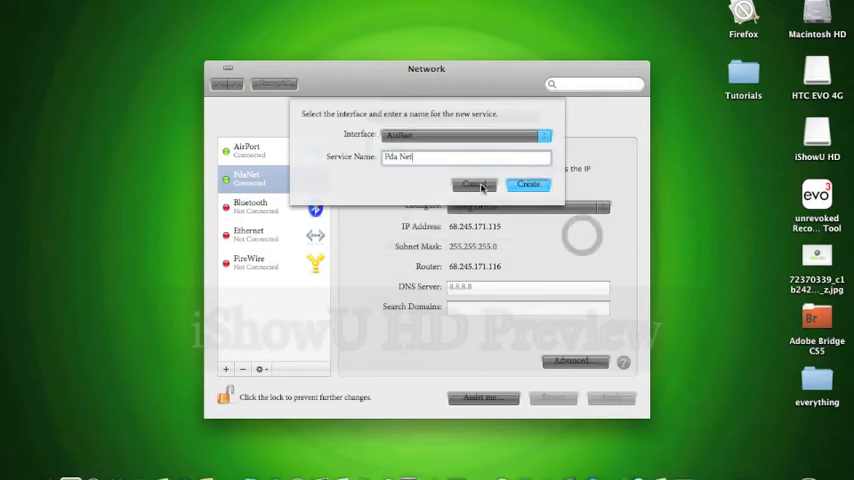
pyautogui.click(528, 184)
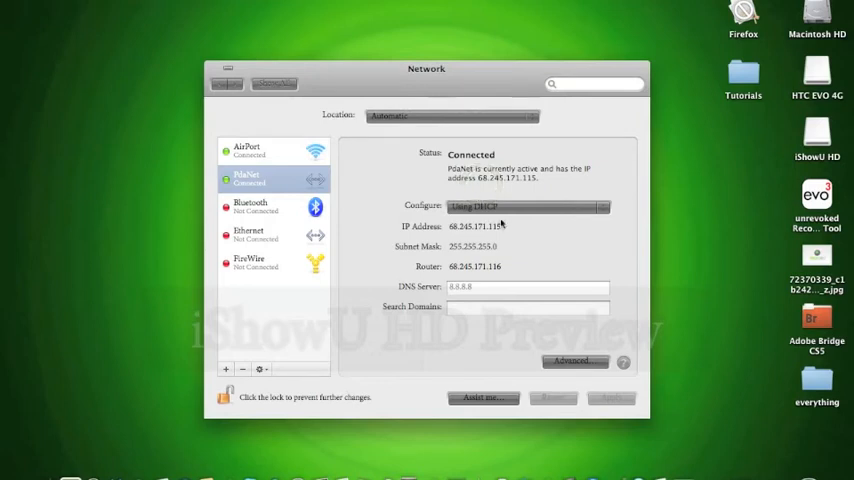
# Select the AirPort service to show its connected wireless network status
pyautogui.click(528, 206)
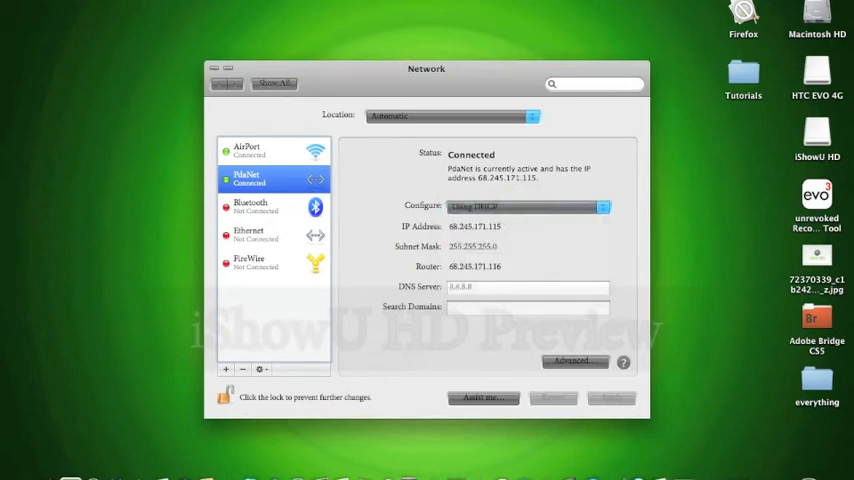
pyautogui.click(270, 150)
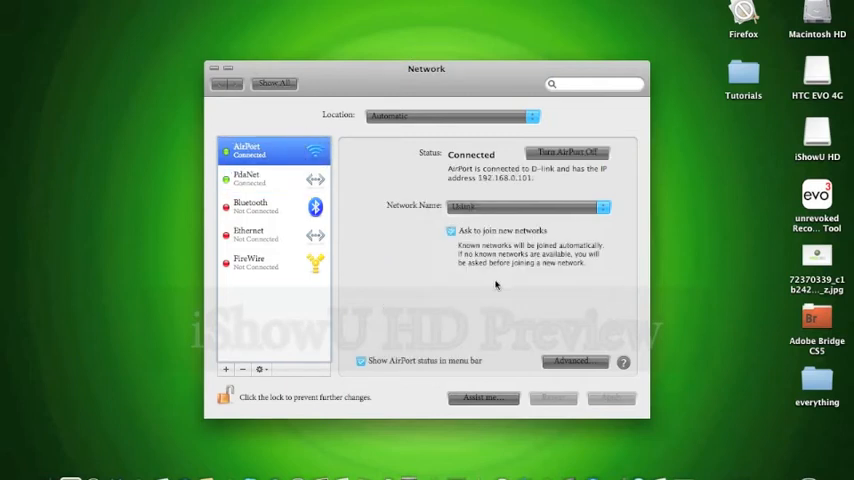
pyautogui.moveTo(560, 164)
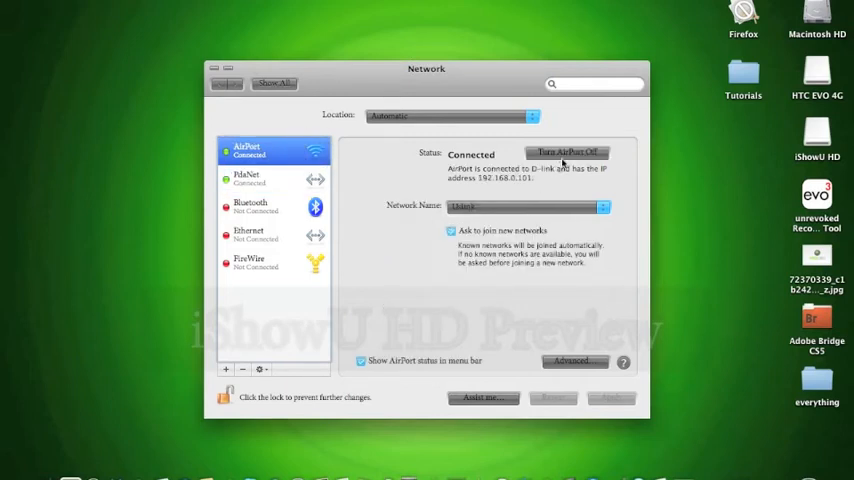
# Turn AirPort off so PdaNet becomes the top service, webcam overlay showing again
pyautogui.click(566, 152)
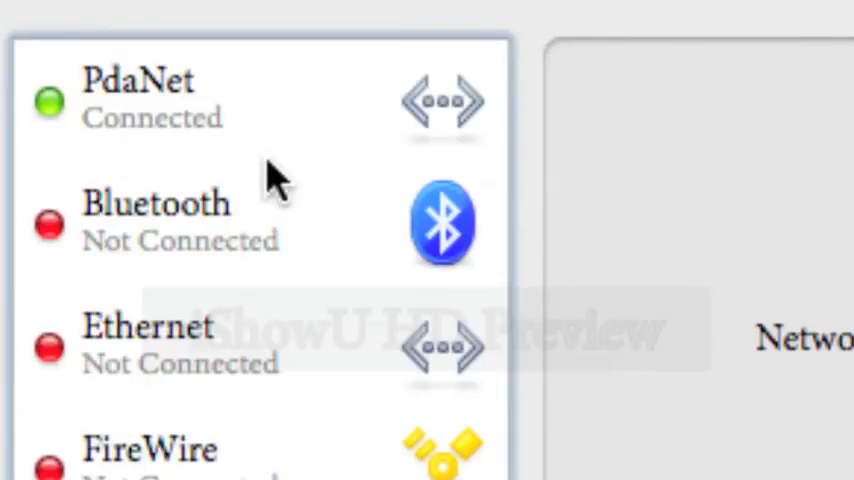
pyautogui.scroll(-3)
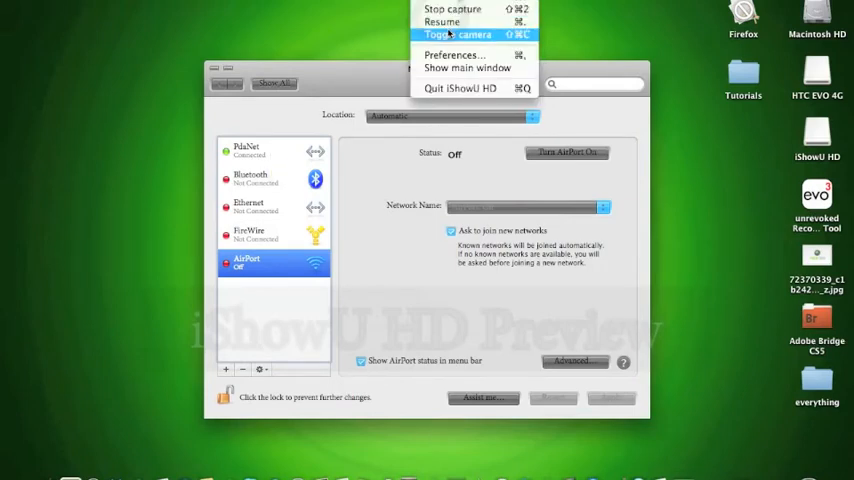
pyautogui.click(462, 34)
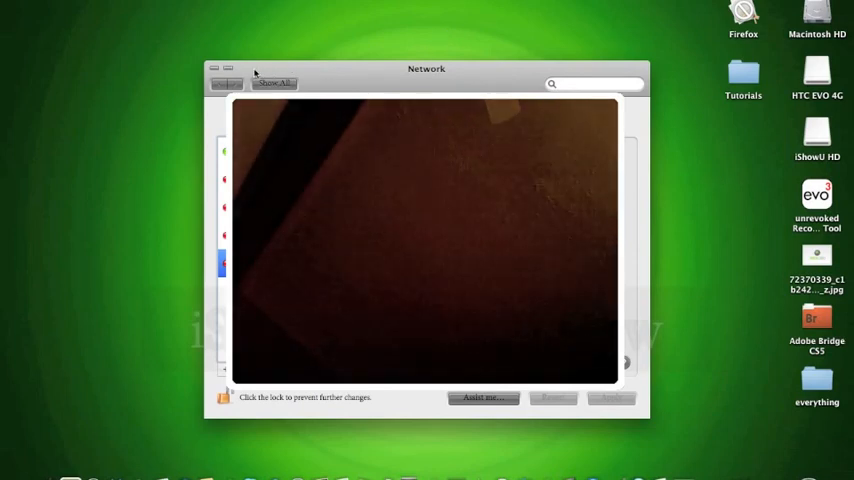
# Launch Firefox on the PdaNet page and search for 'google' to test tethering
pyautogui.click(214, 68)
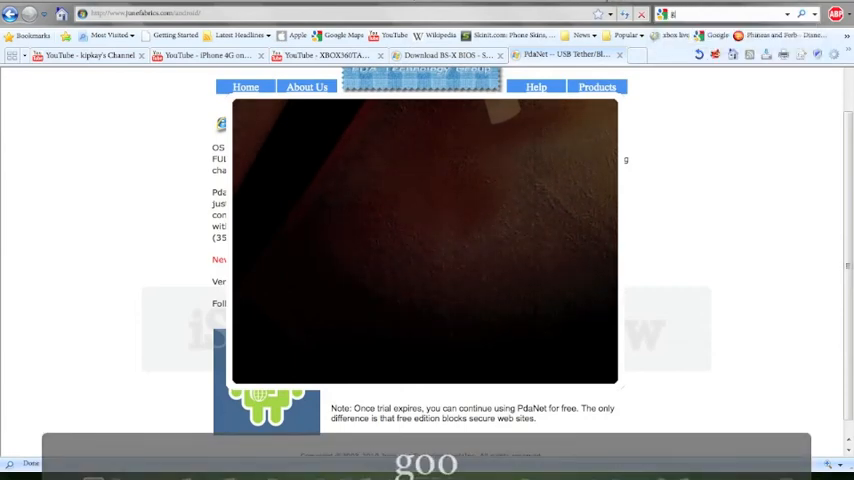
pyautogui.write('google.')
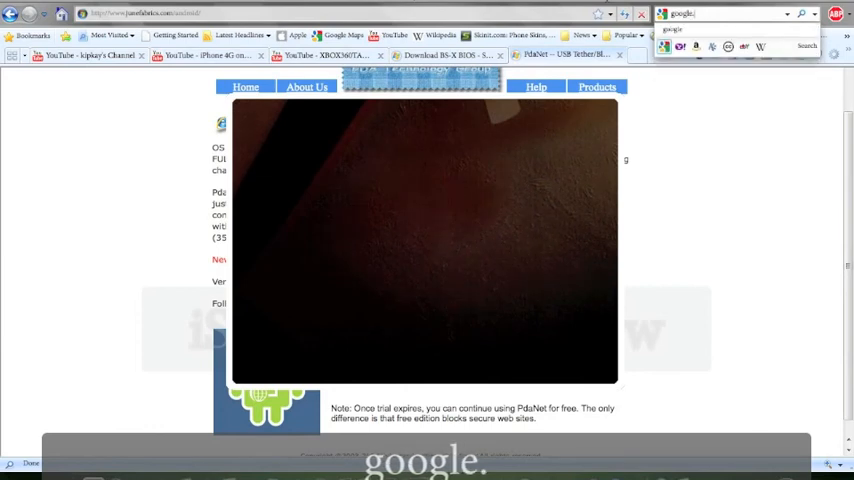